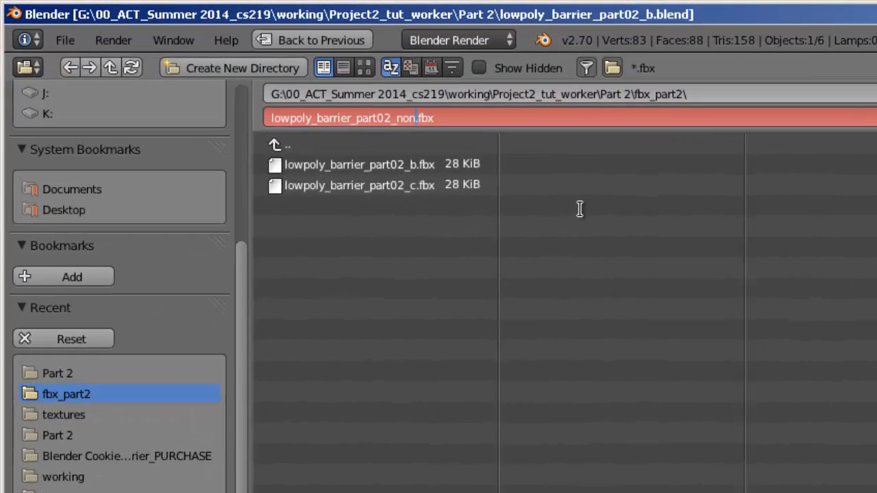
Name the export lowpoly_barrier_part02_nonUniform.fbx in the fbx_part2 folder
text(Unif)
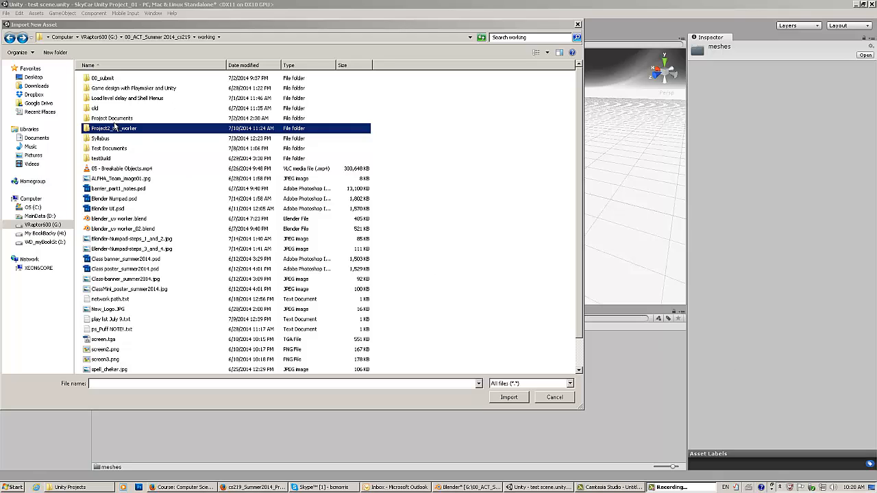
Browse into the Project2_tut_worker folder to reach the fbx_part2 barrier exports
click(509, 397)
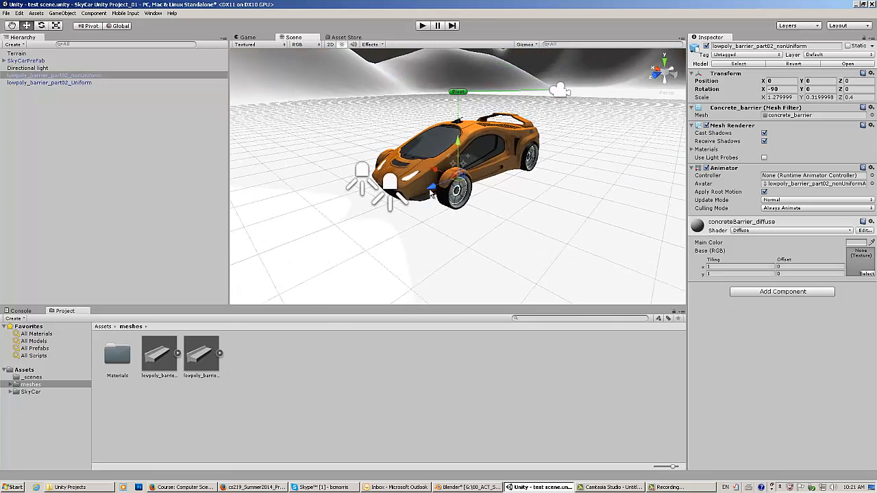
Scroll the Project panel to reach the two lowpoly_barrier assets for placement
scroll(down, 3)
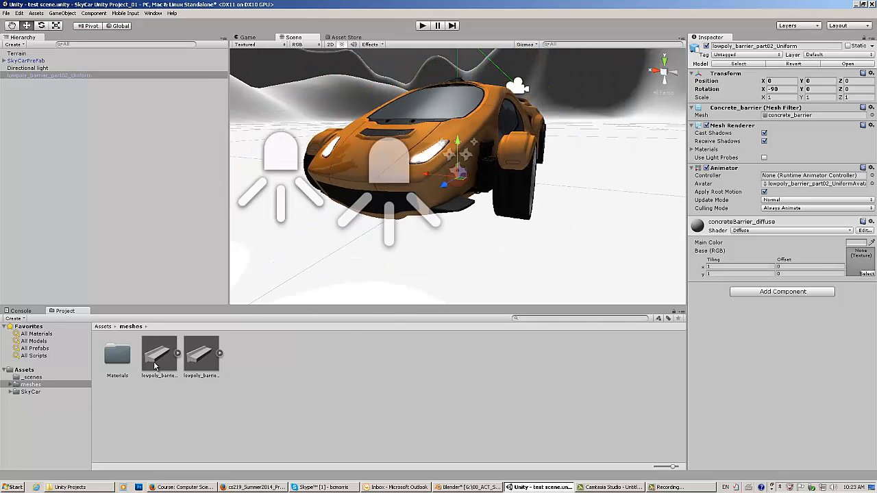
Give the lowpoly_barrier_part02_Uniform model an import Scale Factor of 1 and apply it
click(158, 353)
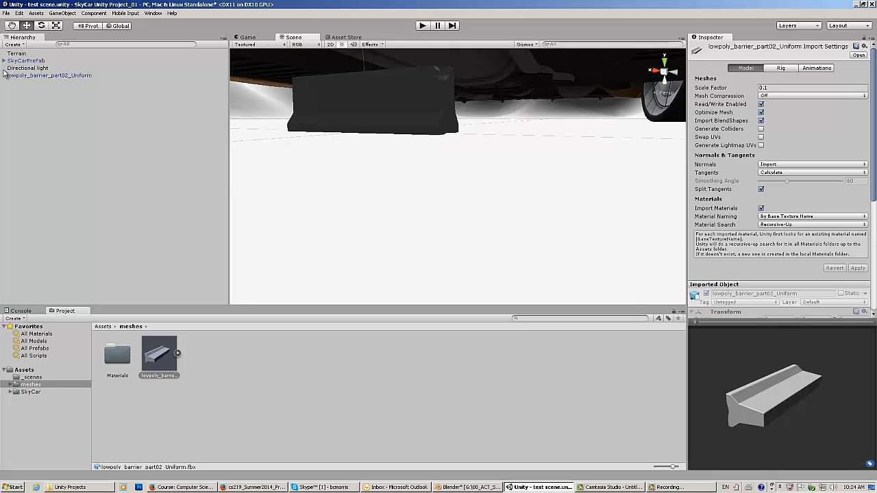
click(48, 75)
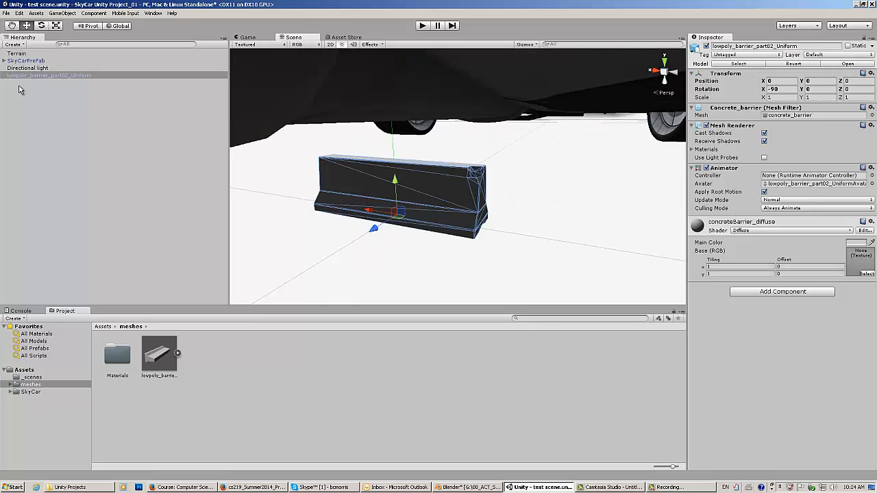
click(159, 353)
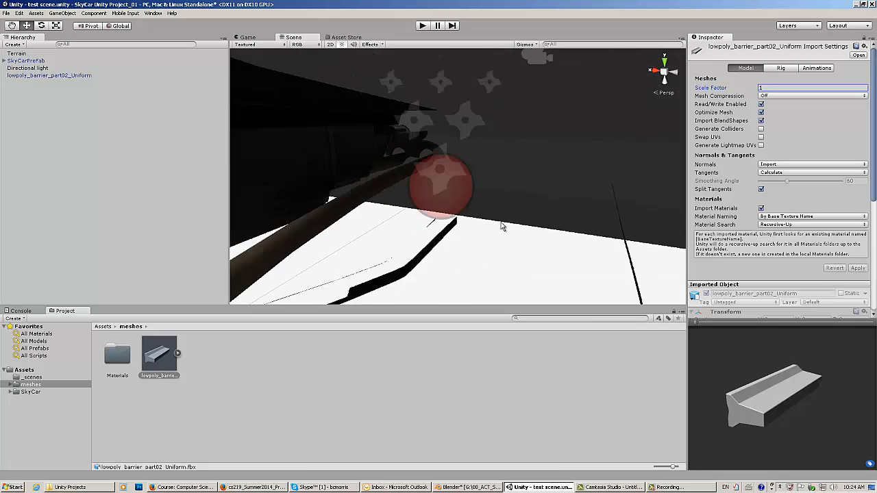
click(470, 488)
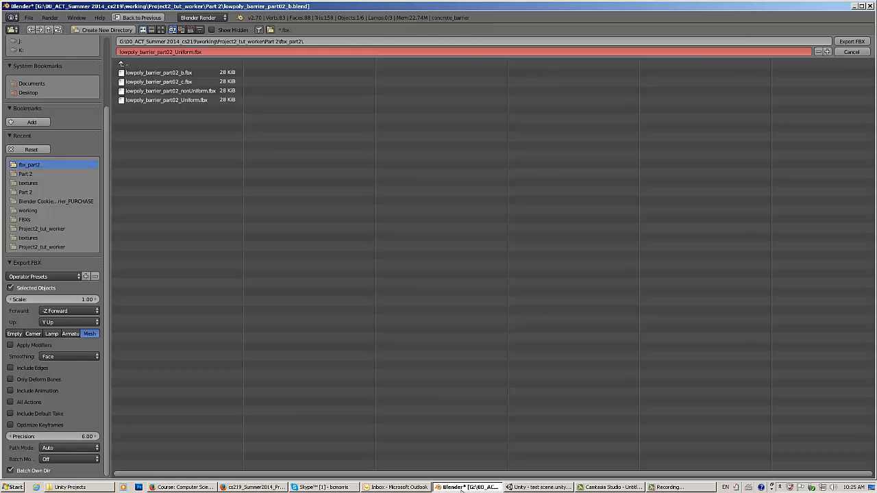
Export the barrier as lowpoly_barrier_part02_Uniform.fbx into fbx_part2
click(539, 488)
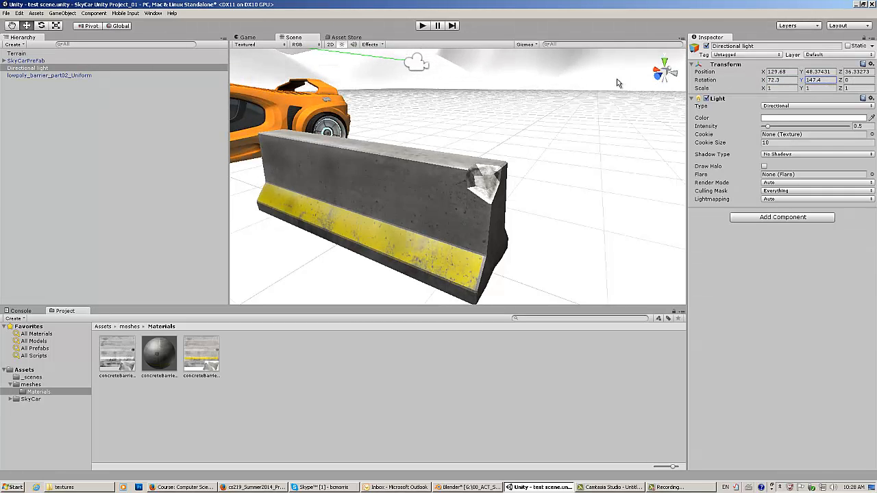
Select the Directional light to set its rotation to X 72.3, Y 147.4
click(159, 353)
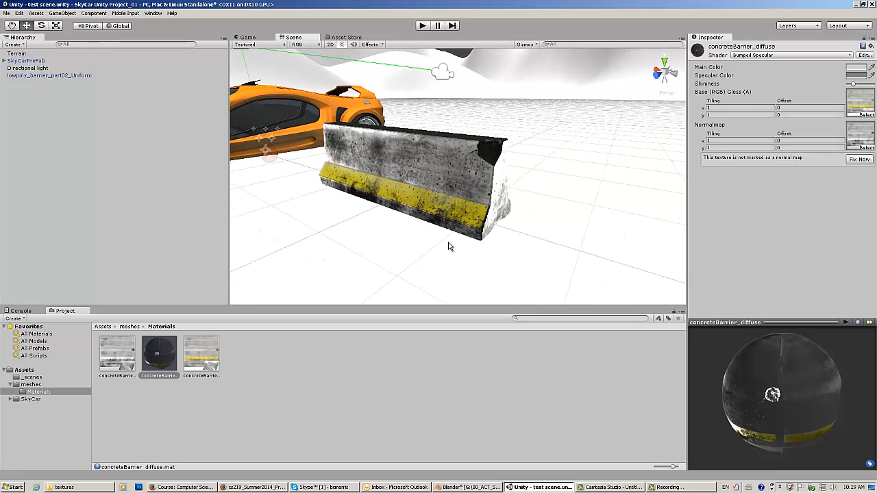
Flag the concreteBarrier_bump texture as a normal map for the Bumped Specular material via Fix Now
drag(449, 246, 423, 223)
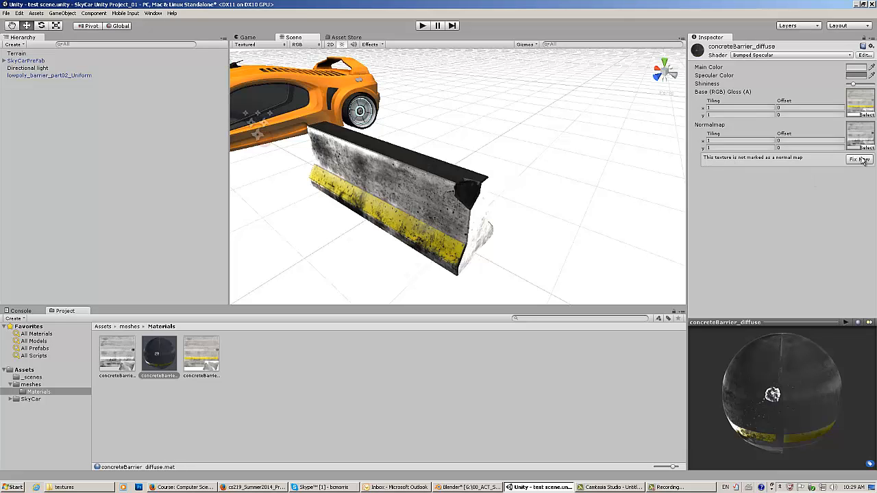
click(860, 159)
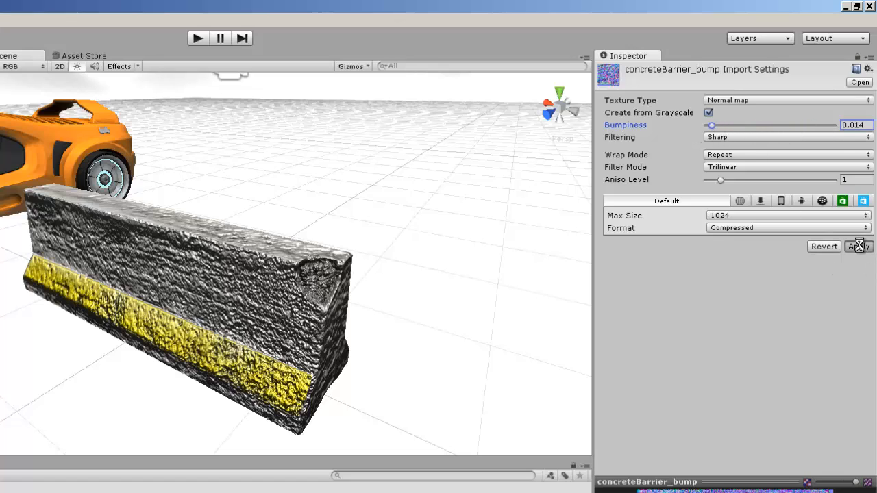
Apply the grayscale-generated normal map with bumpiness 0.014 to concreteBarrier_bump
click(858, 246)
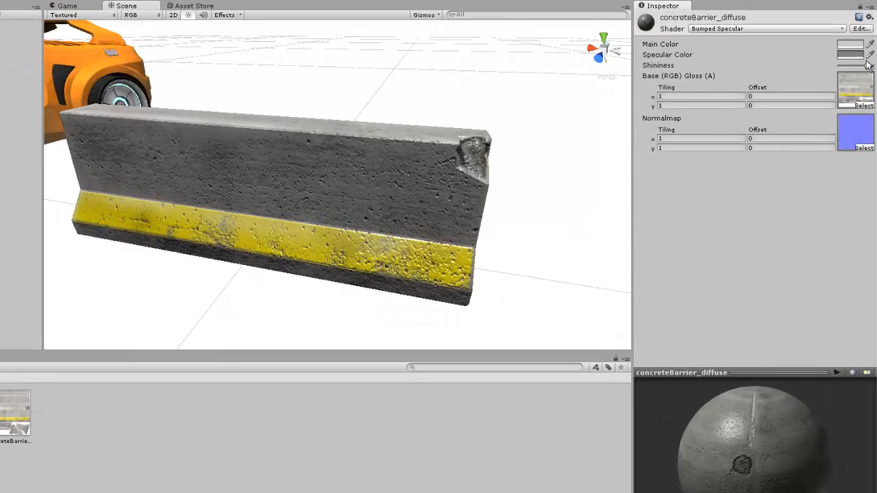
Set the material's Specular Color to dark grey 38, 38, 38
click(850, 54)
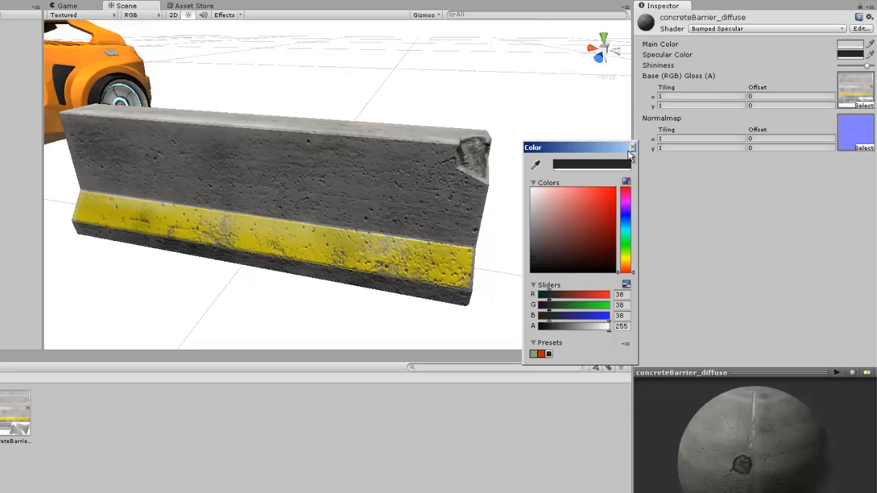
click(631, 148)
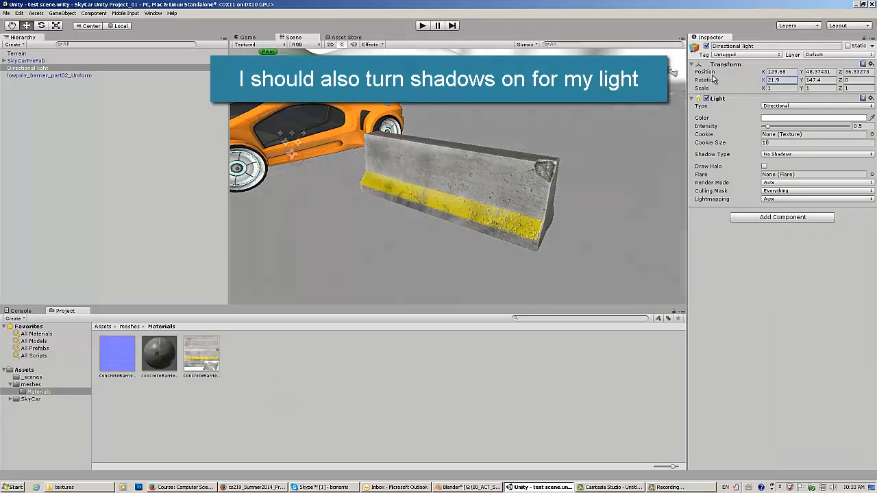
Re-angle the Directional light's rotation so the barrier scene is brightly lit
click(116, 354)
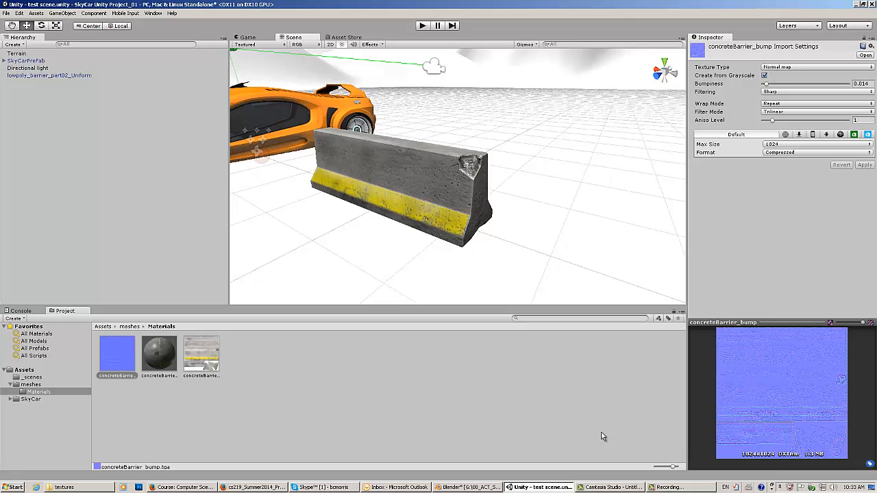